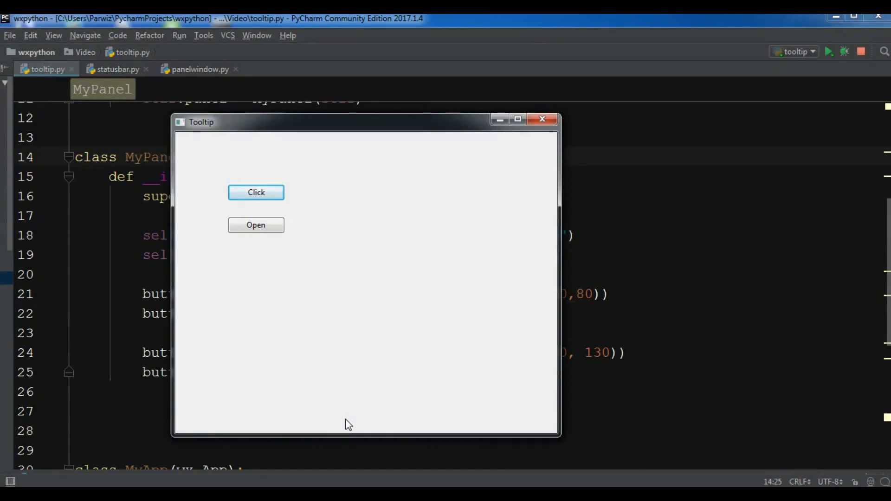
mouse_move(427, 331)
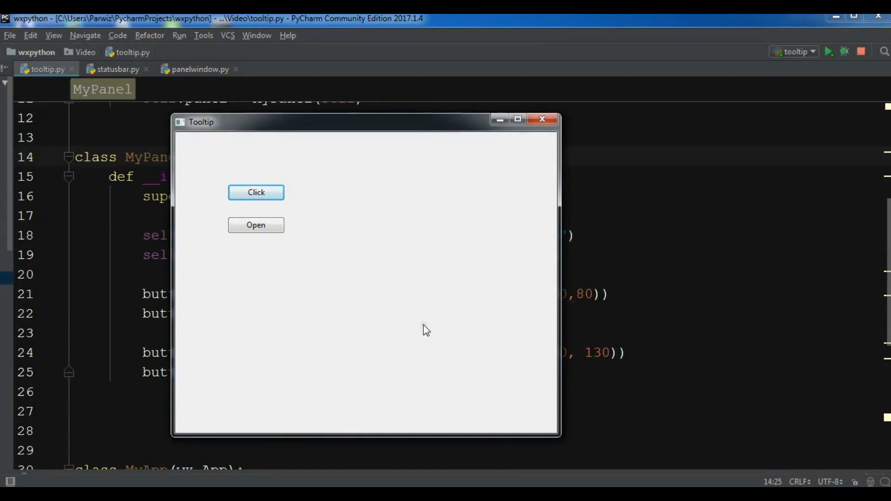
mouse_move(252, 174)
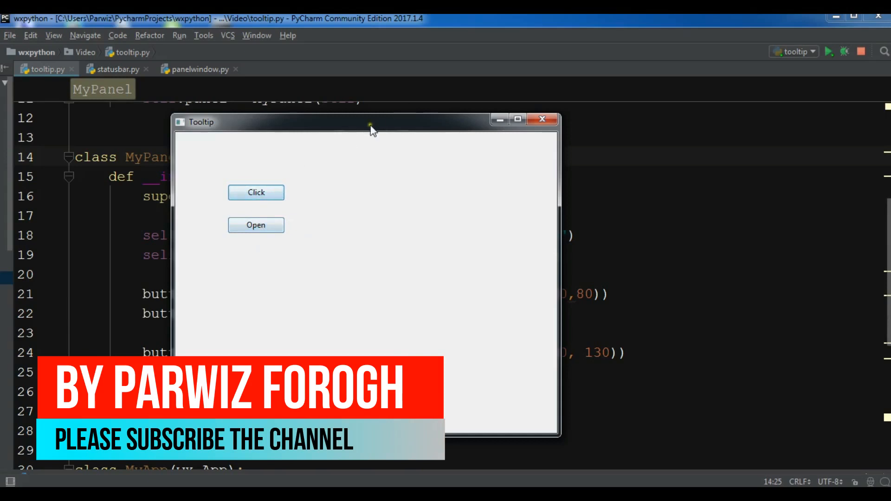
Close the Tooltip test window and bring up the statusbar.py script
drag(369, 128, 429, 108)
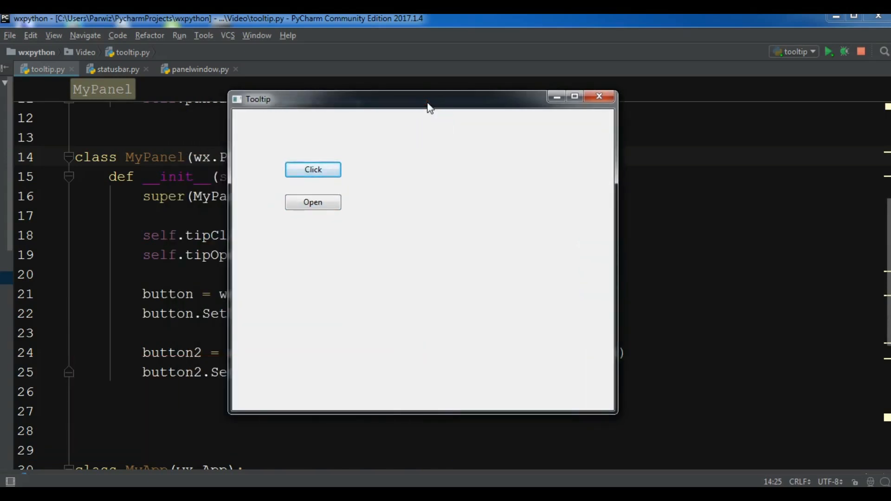
mouse_move(624, 80)
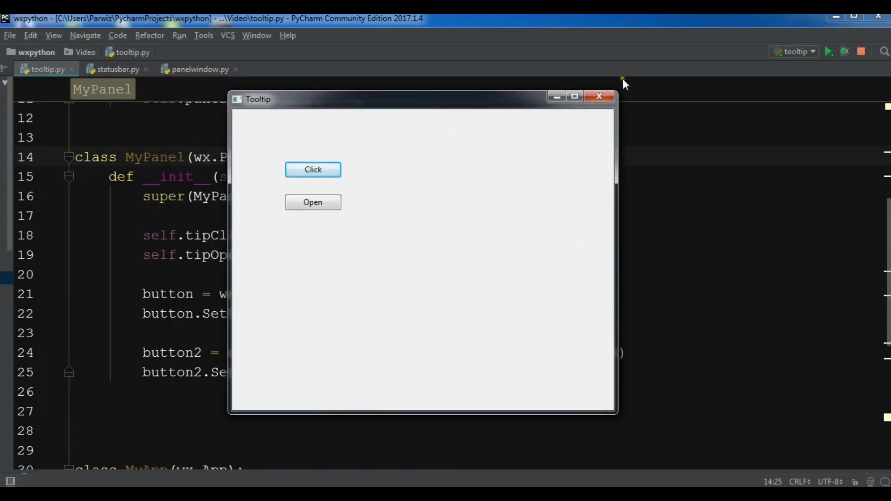
click(599, 95)
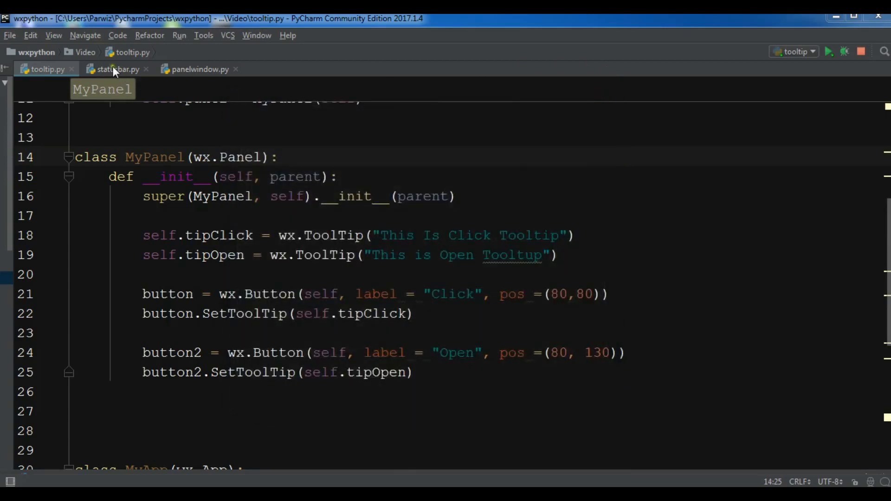
click(198, 69)
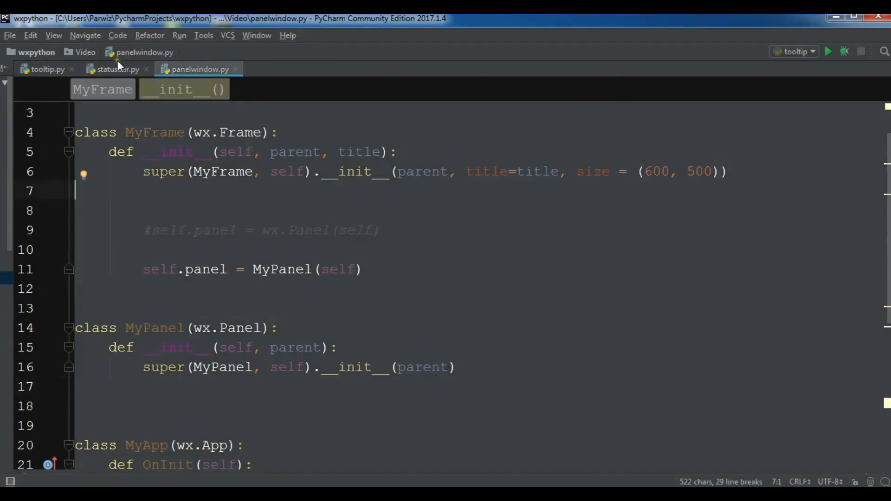
click(118, 69)
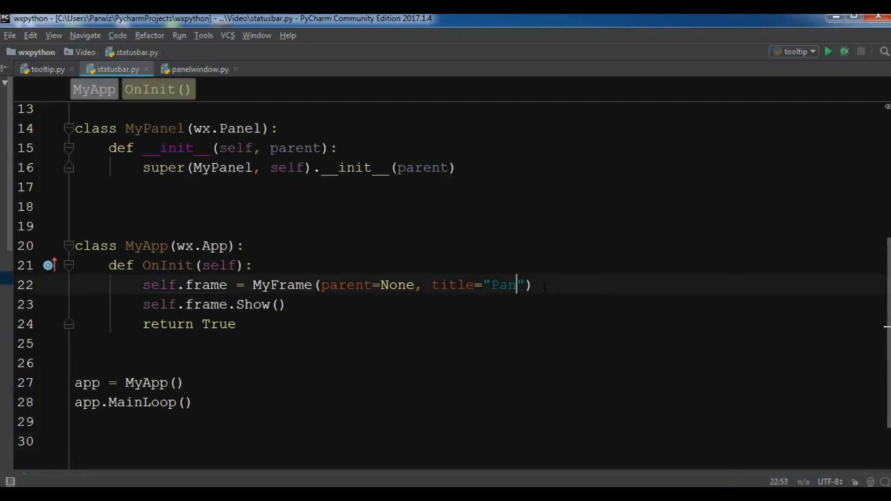
Set the frame title to "Status Bar", run the script and close the empty test window
text(Status Bar)
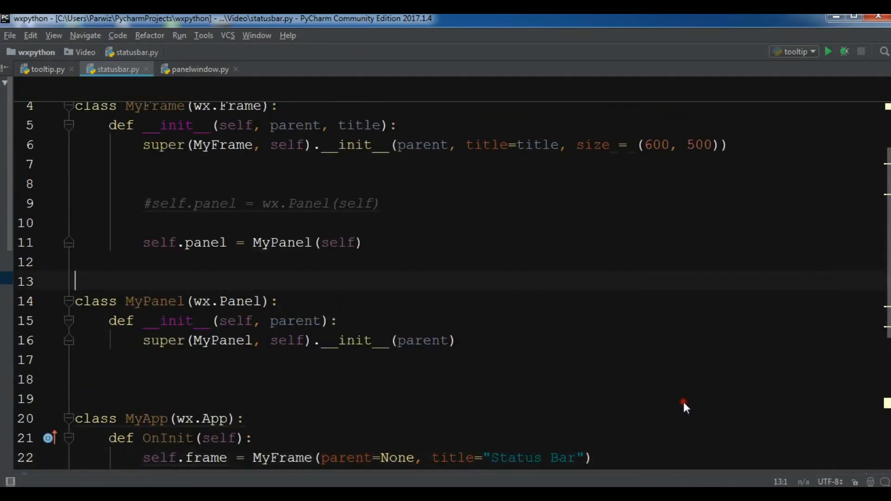
click(829, 52)
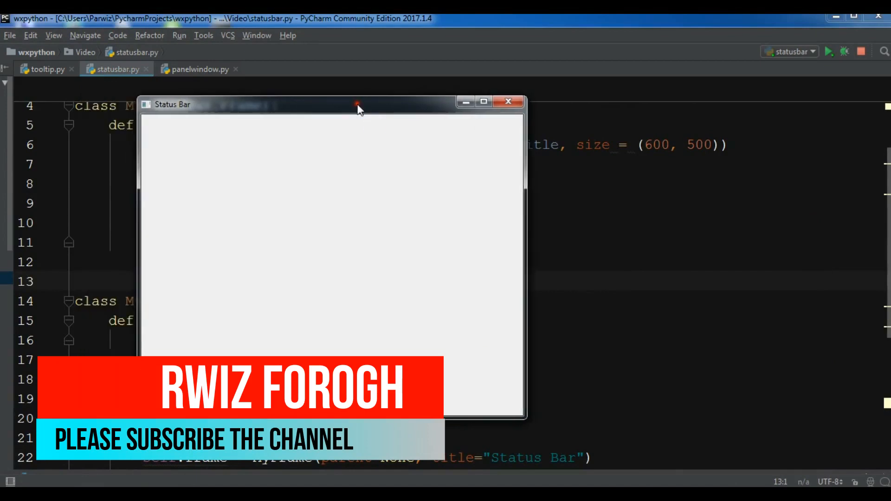
click(507, 102)
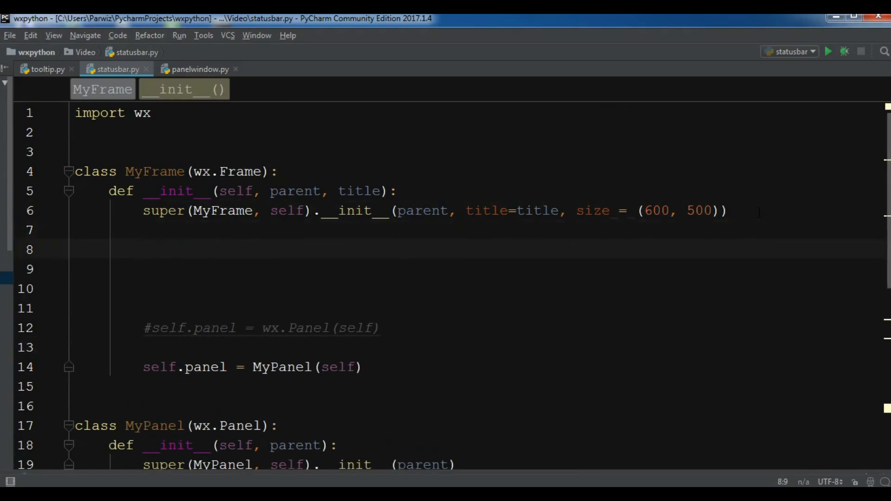
Write statusBar = self.CreateStatusBar( on line 8 using autocomplete
text(self)
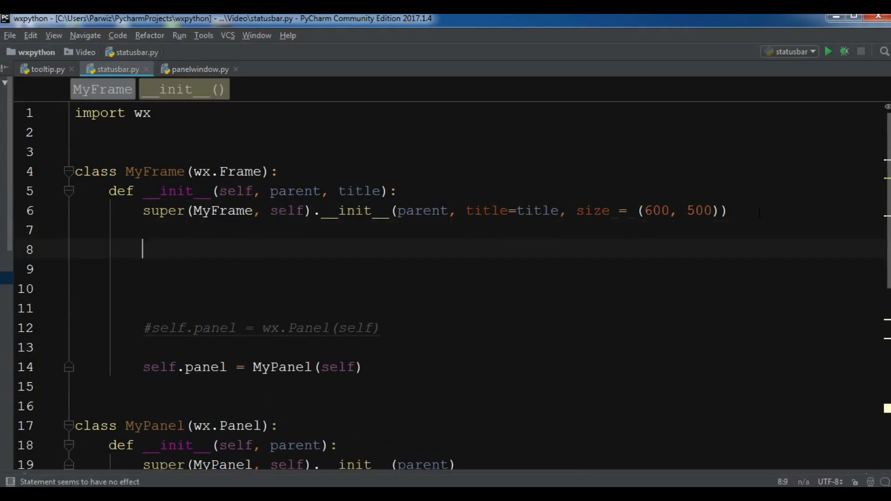
text(statusBar = s)
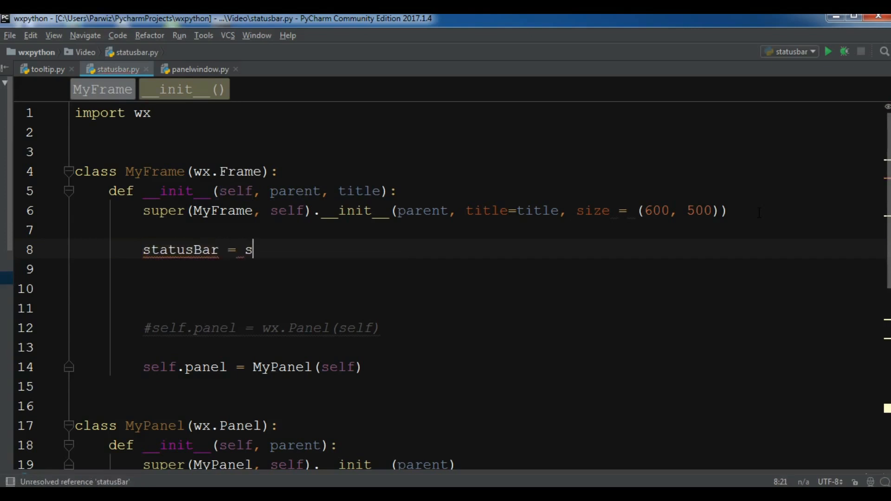
text(elf)
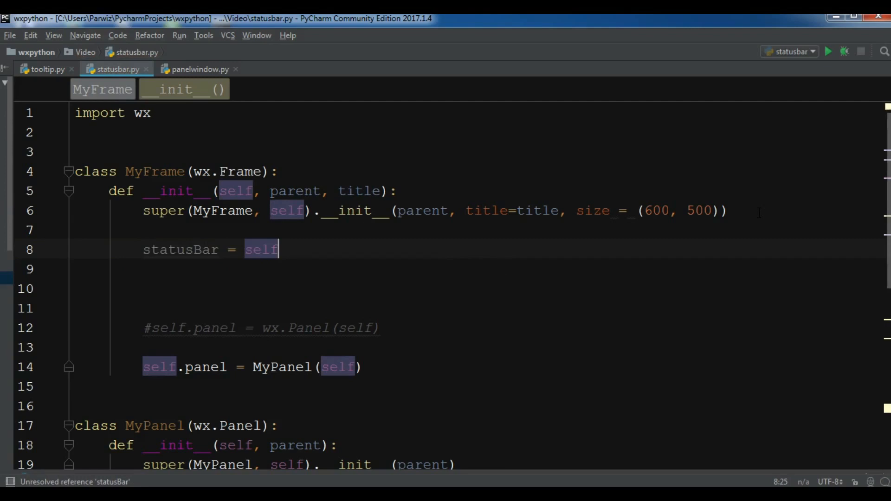
text(.)
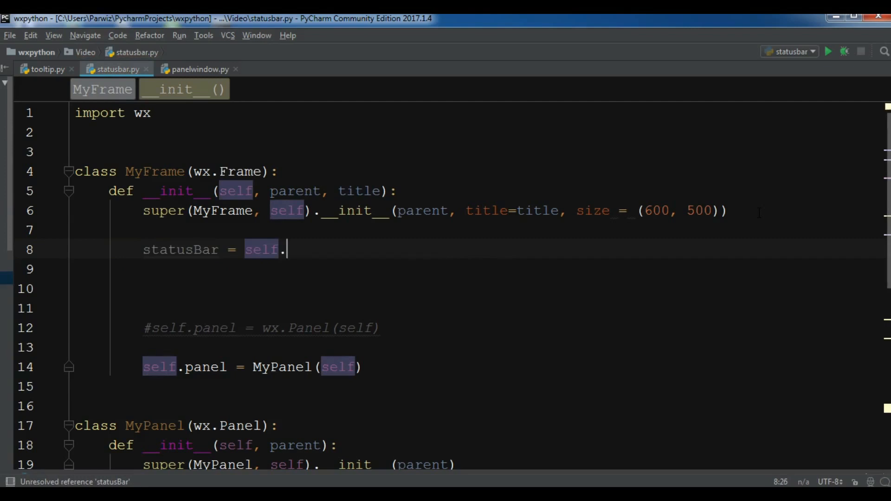
text(Create)
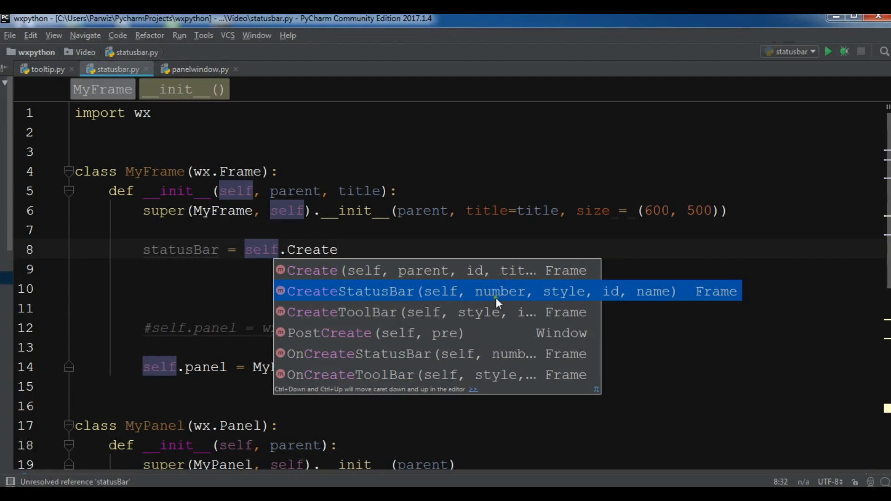
mouse_move(610, 301)
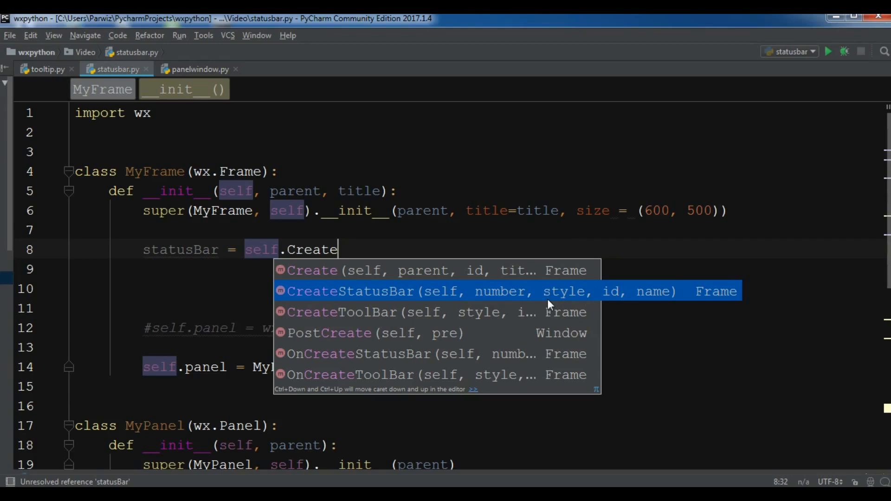
mouse_move(563, 300)
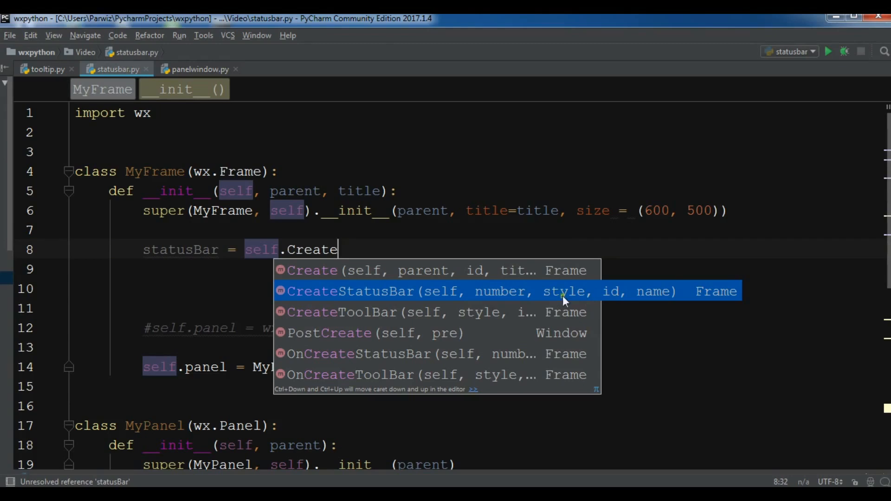
mouse_move(652, 295)
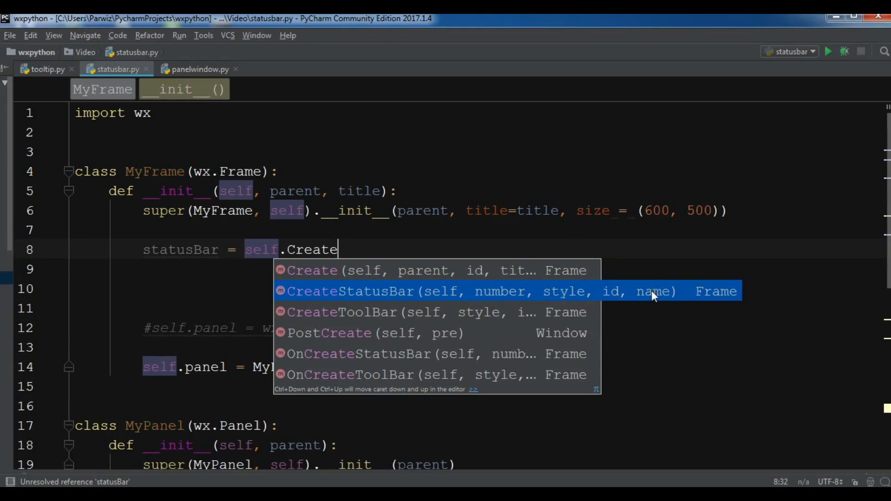
click(350, 291)
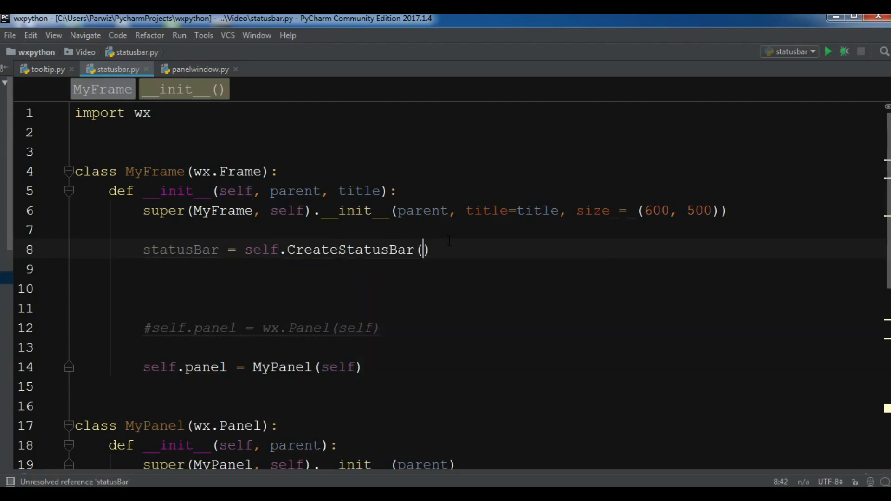
Pass style=wx.BORDER_NONE to the CreateStatusBar call
text(s)
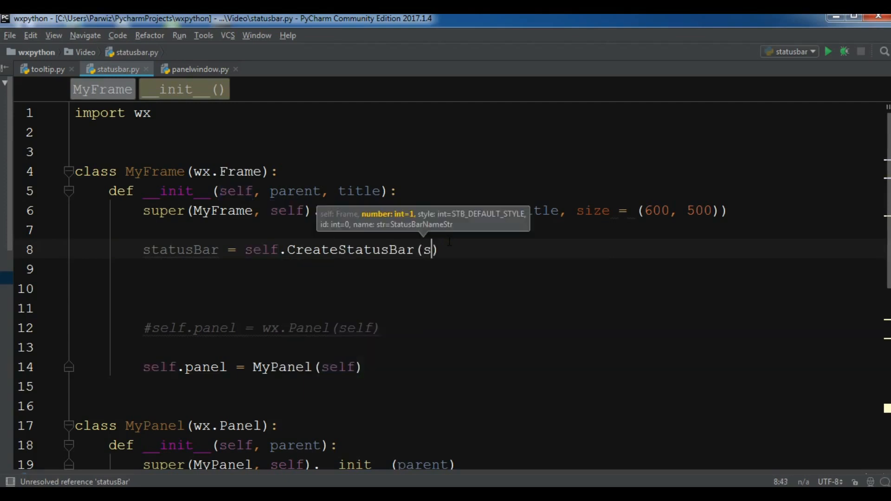
text(tyle=)
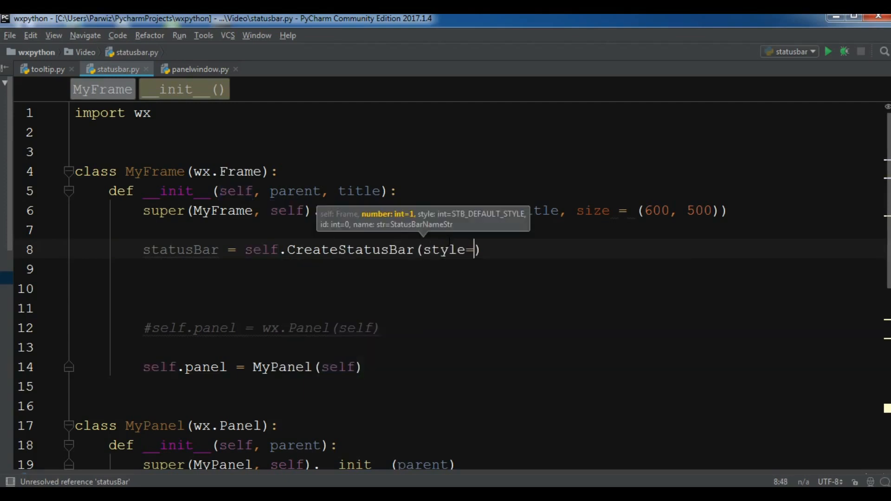
text(wx.)
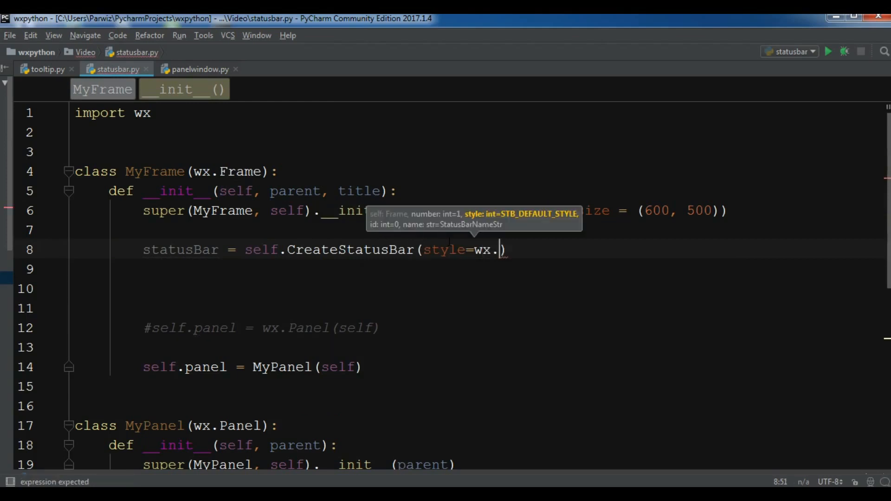
text(B)
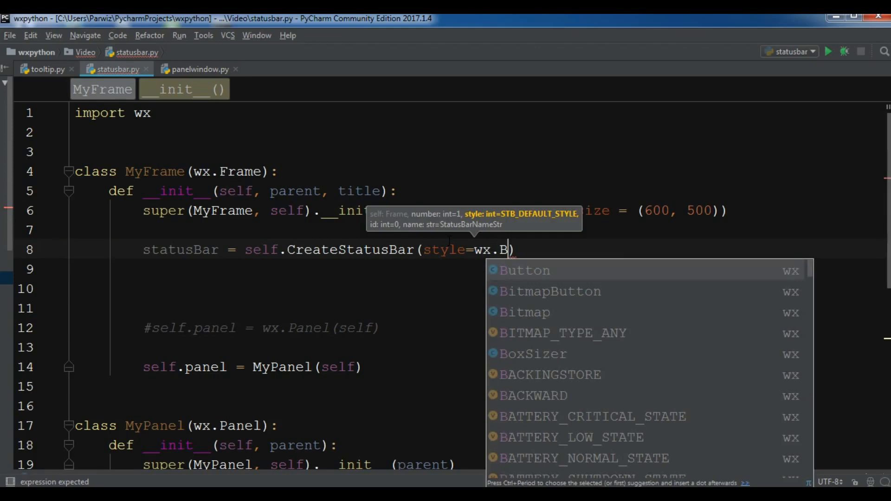
text(OR)
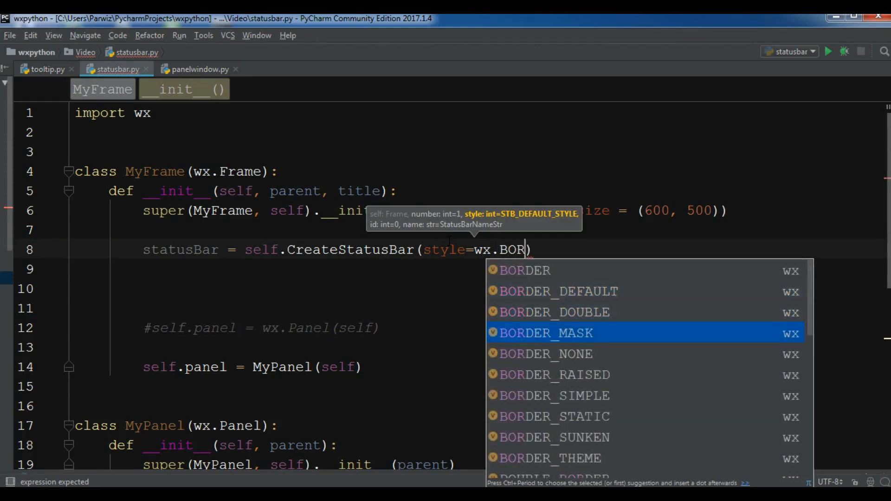
key(up)
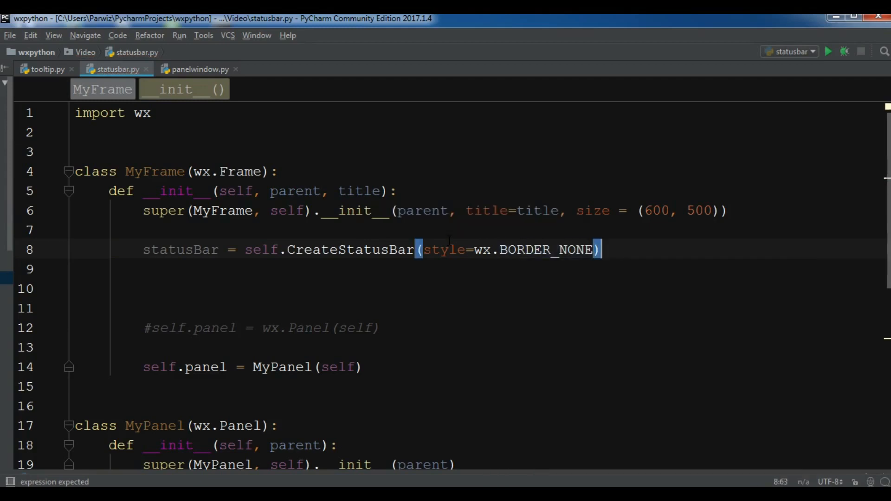
Write statusBar.SetStatusStyle on line 9, correcting a mistyped self prefix
text(self)
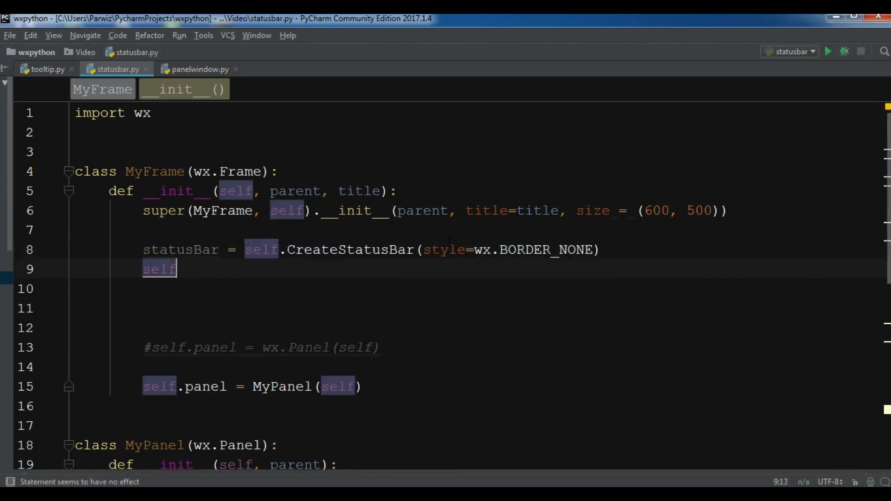
text(.)
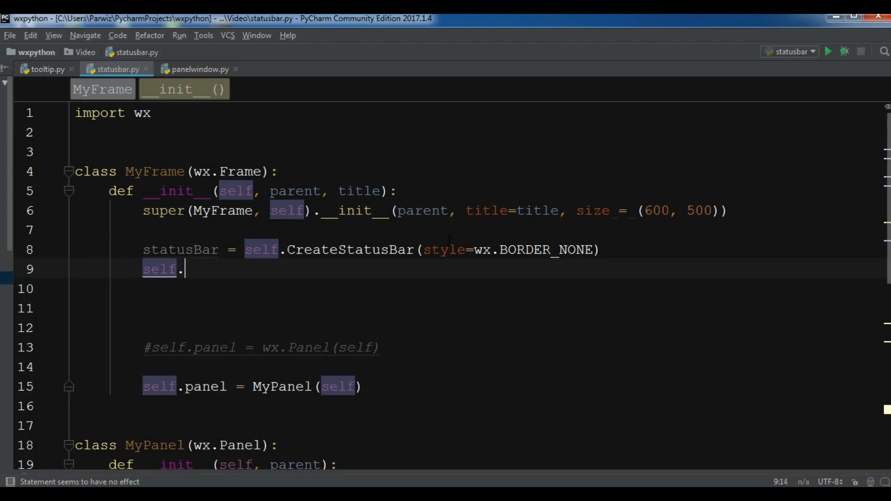
text(sta)
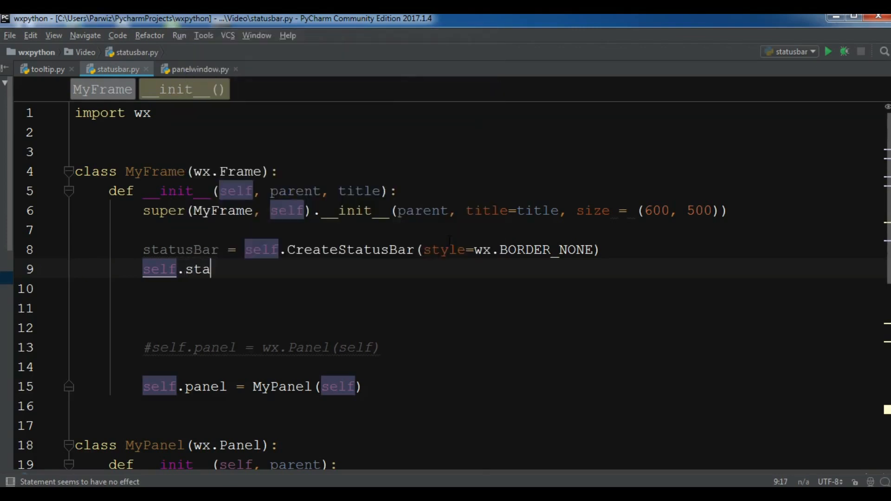
key(BackSpace)
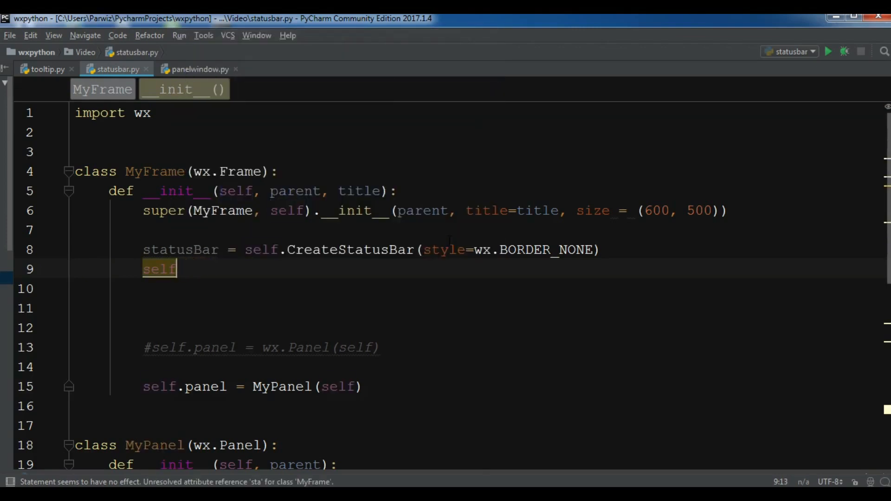
text(sta)
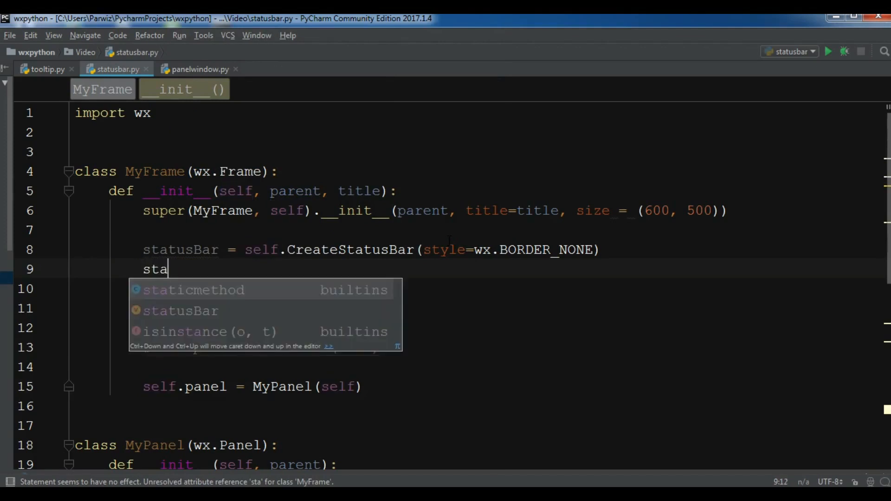
text(tusBar.)
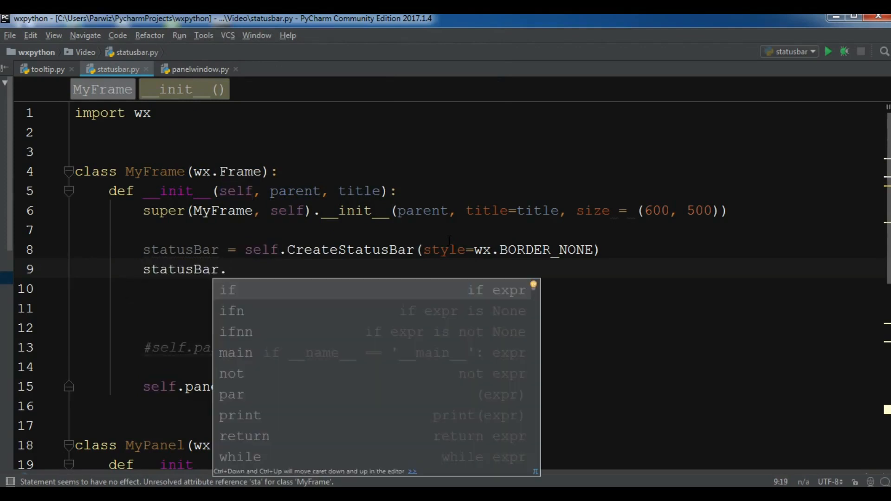
text(S)
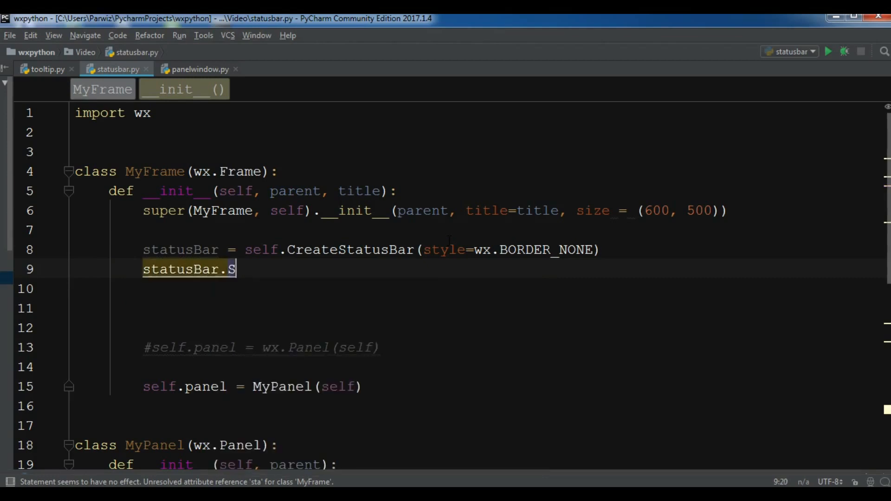
text(e)
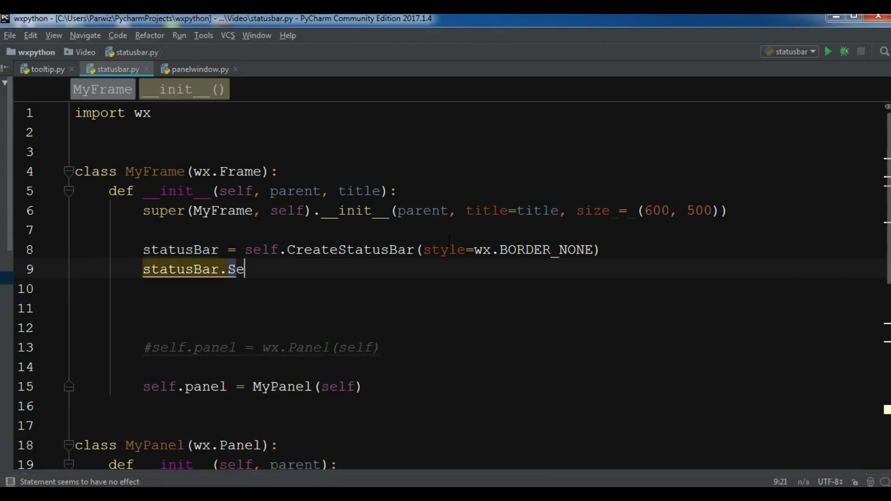
text(tStat)
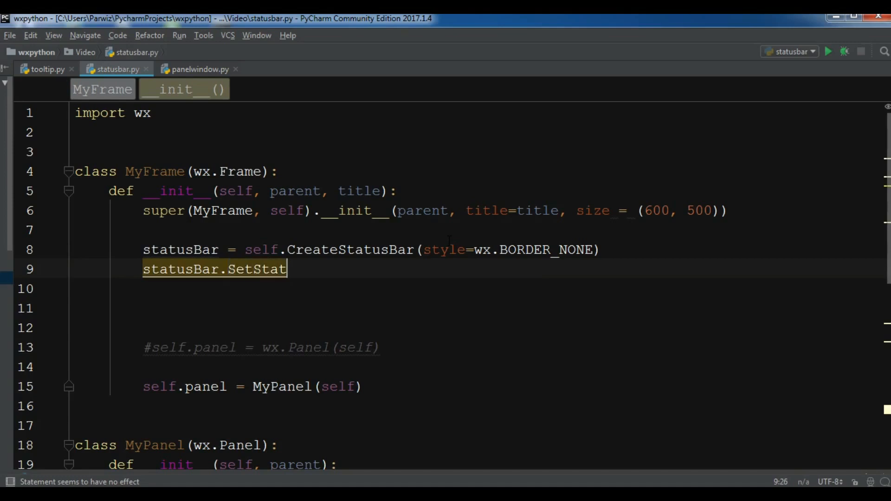
text(us)
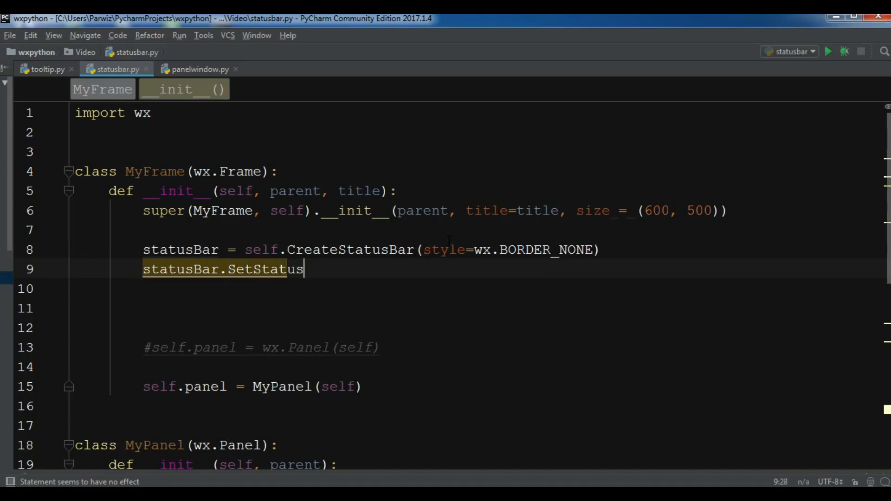
text(Style)
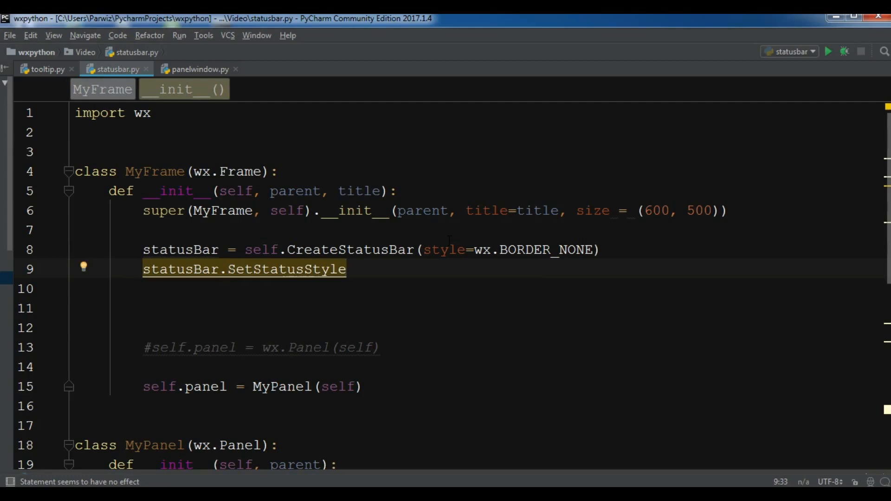
Give SetStatusStyle the argument wx.SB_FLAT
text(())
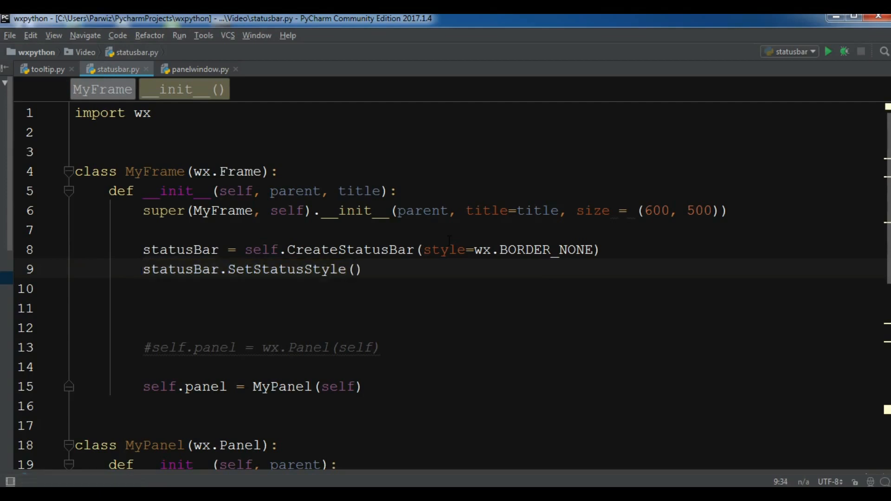
text(wx.)
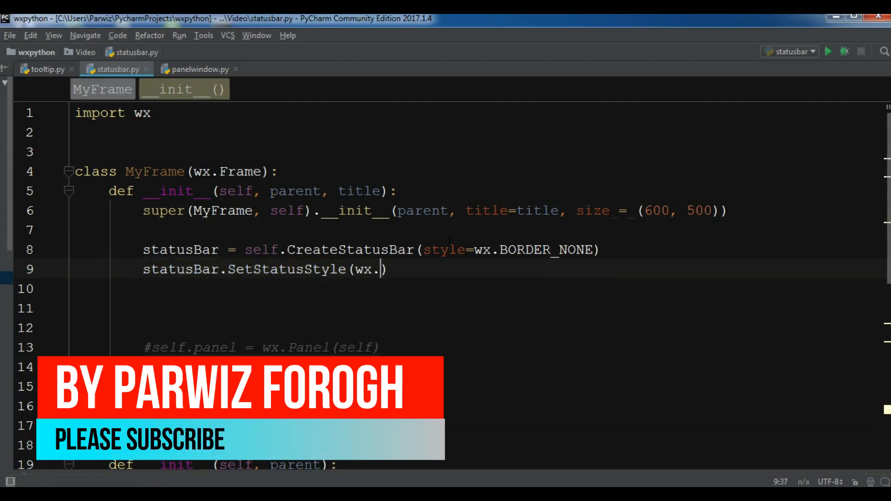
text(SB_FLA)
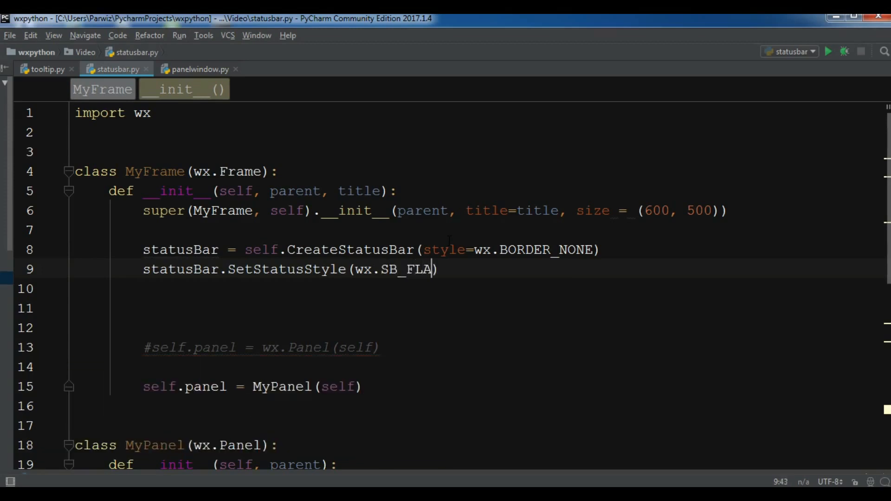
text(T))
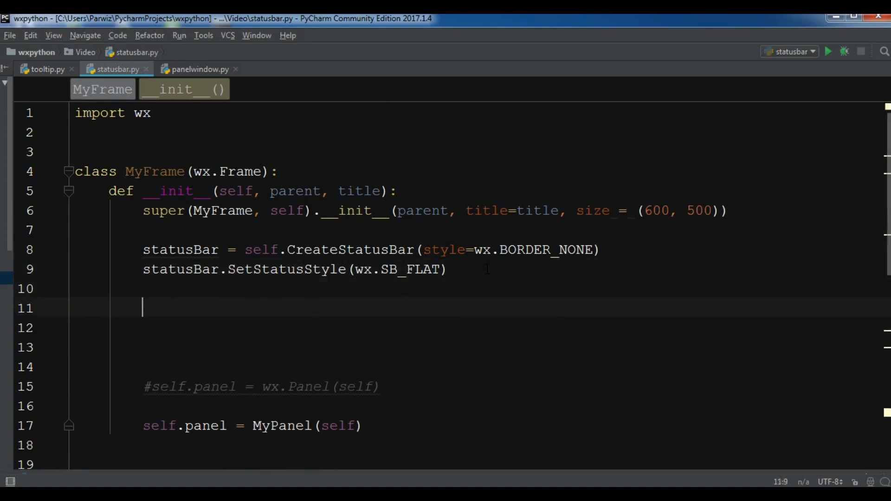
Write statusBar.SetStatusText("This Is Status Bar") on line 11
text(self)
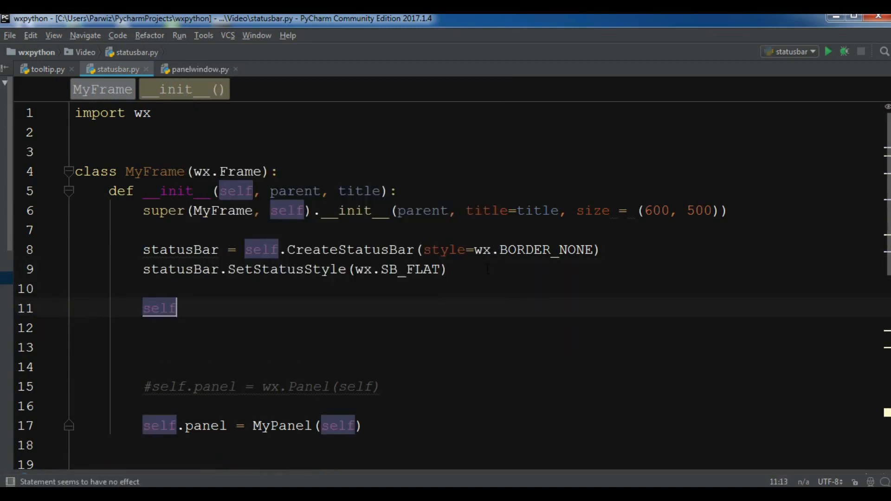
text(statusBar)
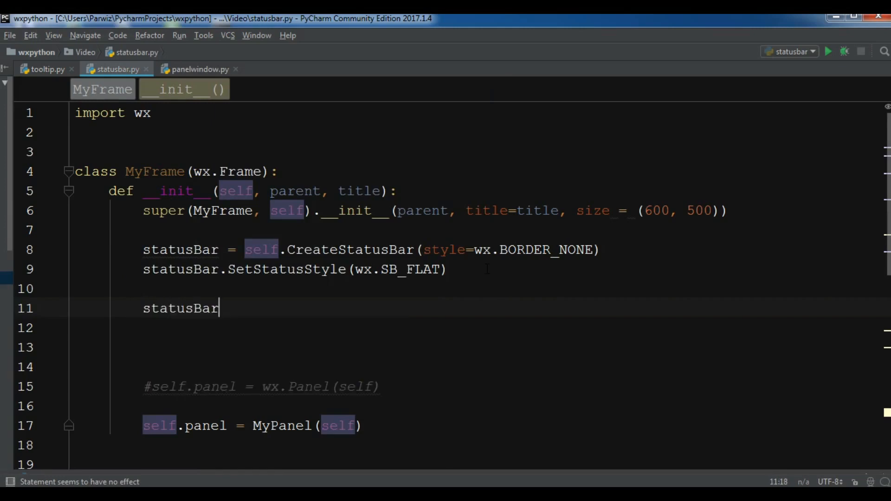
text(.se)
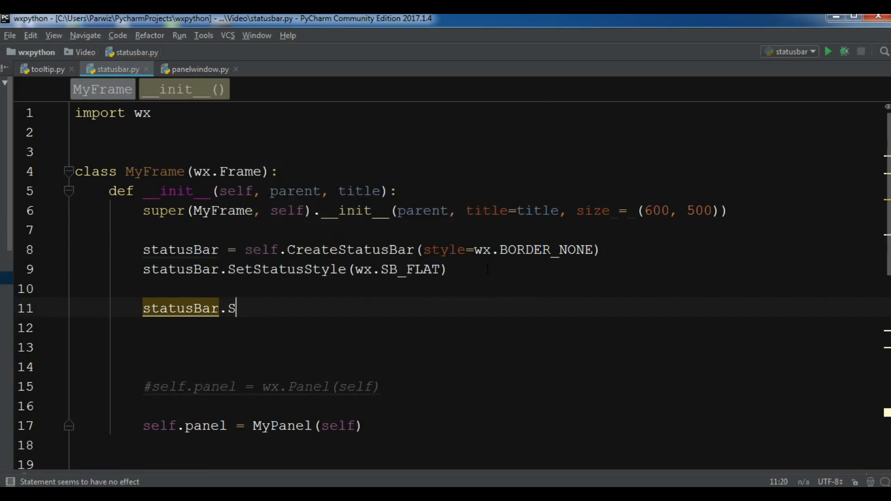
text(etStat)
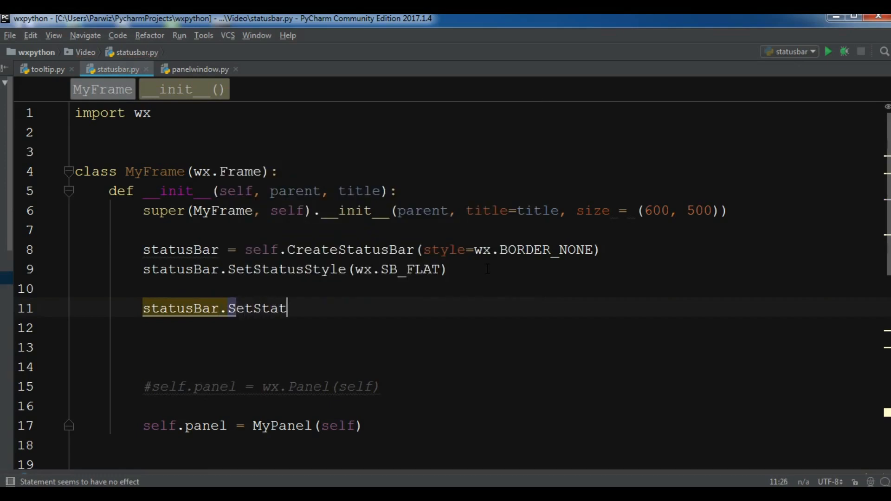
text(usText("This Is Status "))
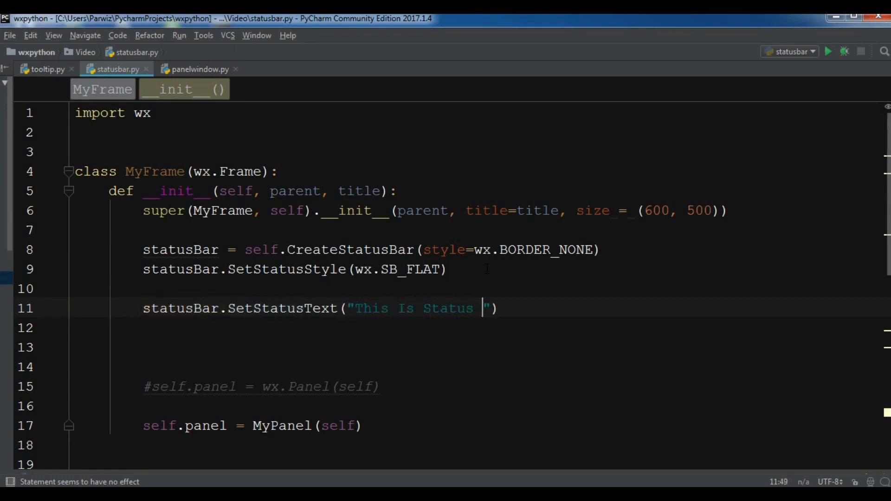
text(Bar)
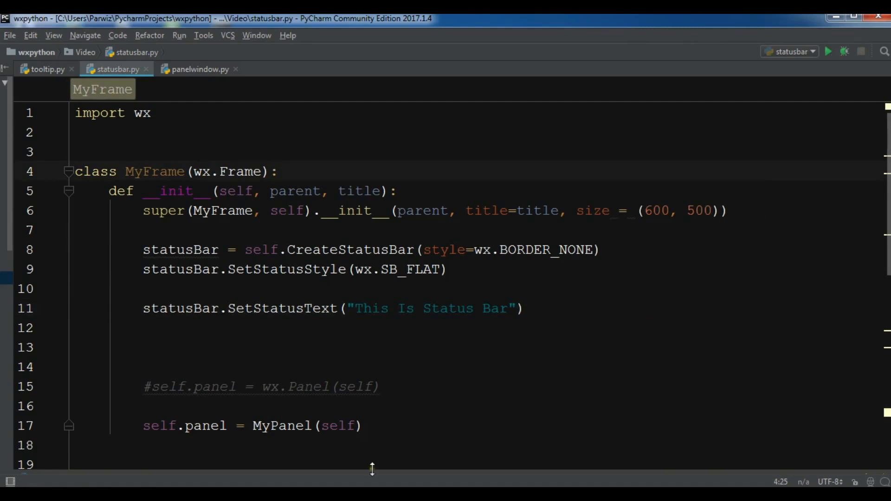
Run the script, hit a TypeError, and change line 9 to SetStatusStyles([wx.SB_FLAT])
click(828, 51)
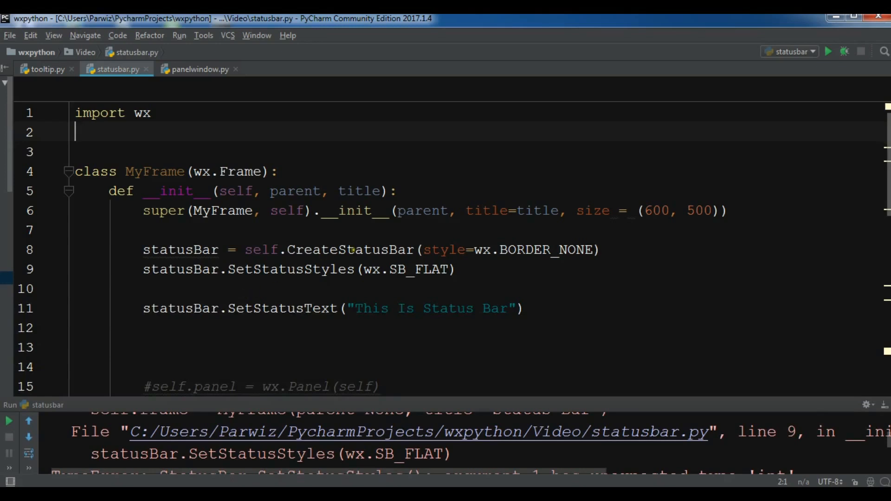
text([)
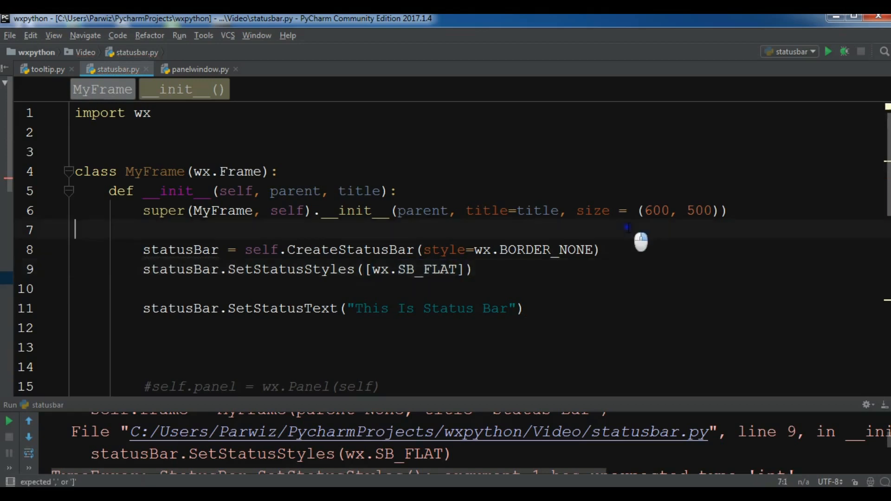
Run the script to show the 'This Is Status Bar' window, then close it
click(829, 52)
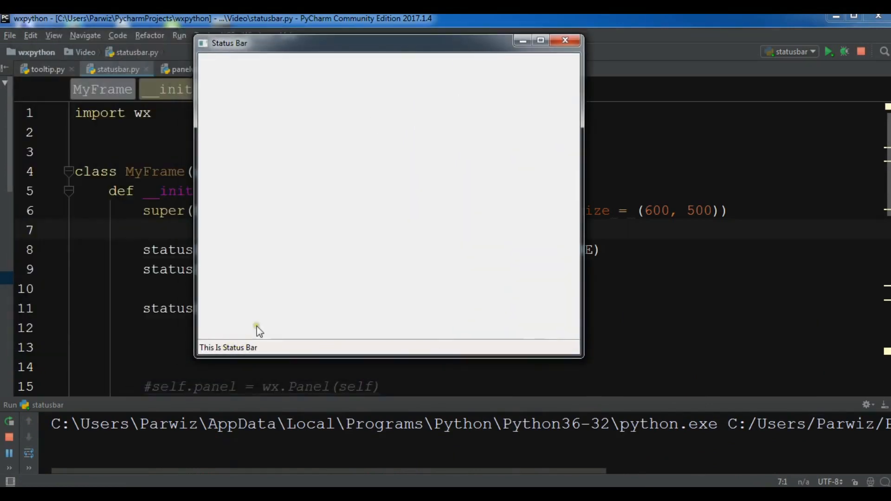
mouse_move(230, 351)
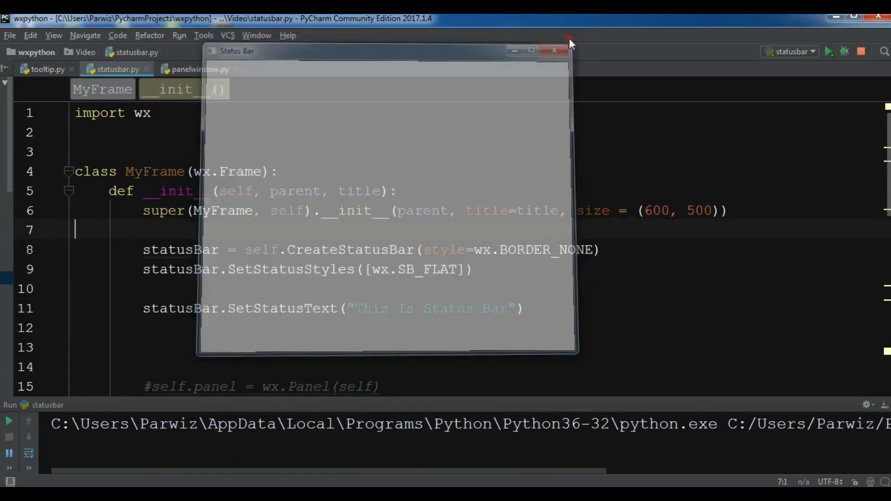
click(554, 50)
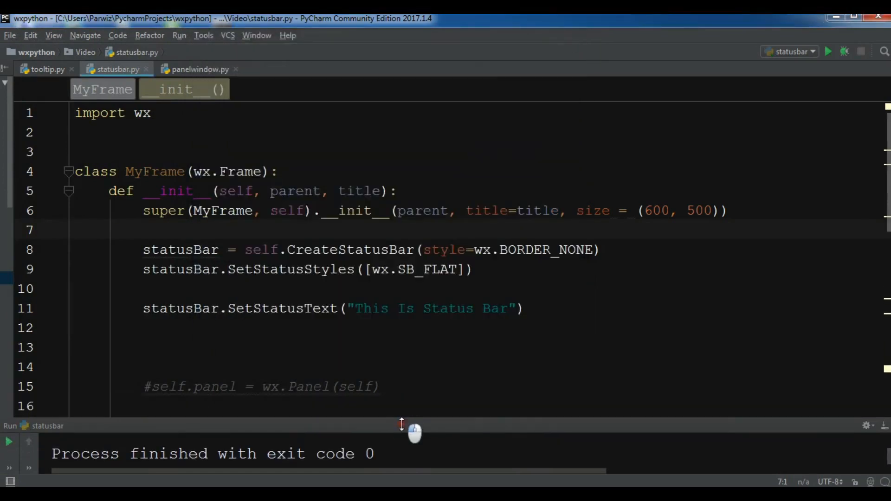
Start a new line after line 9 and begin a statusBar.Set call
text(\)
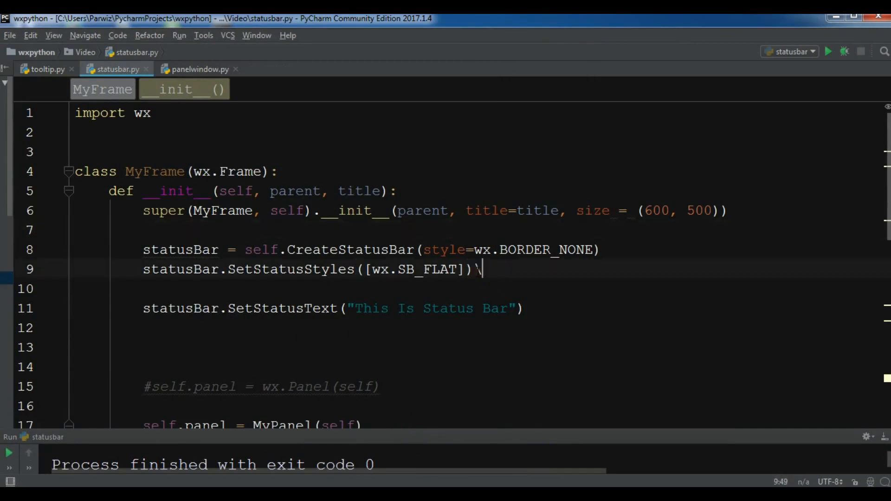
key(Backspace)
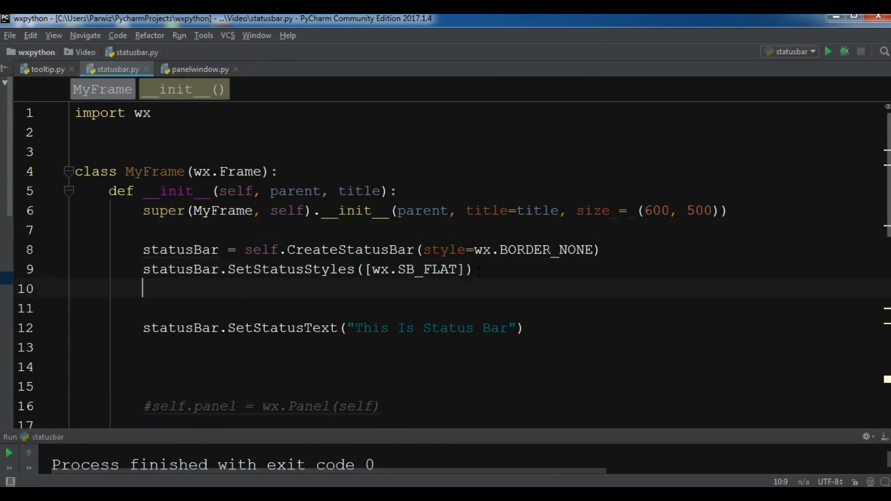
text(sta)
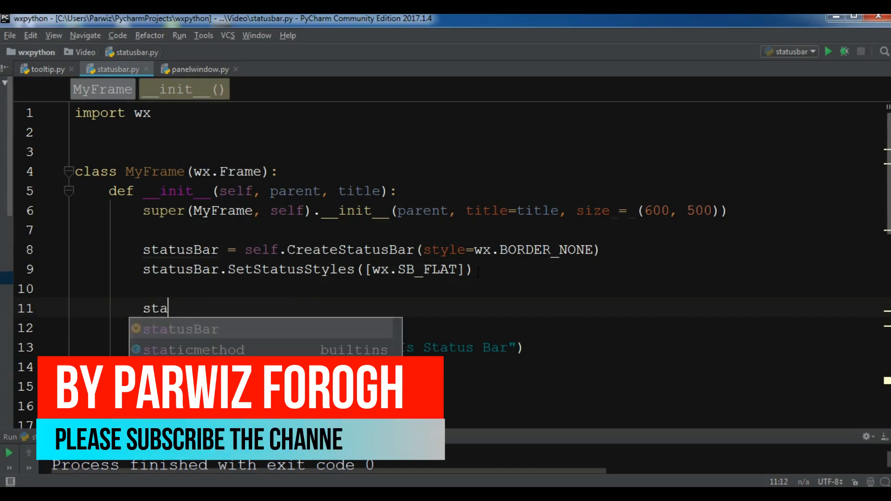
text(statusBar.)
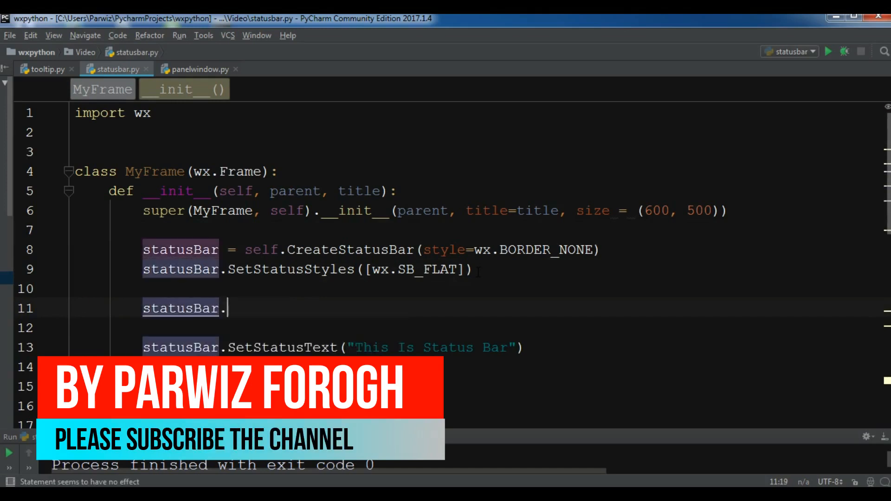
text(Se)
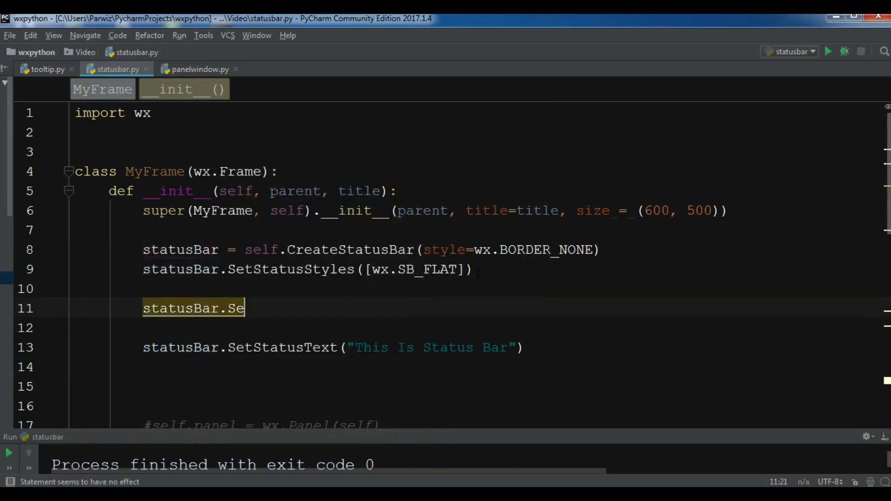
text(t)
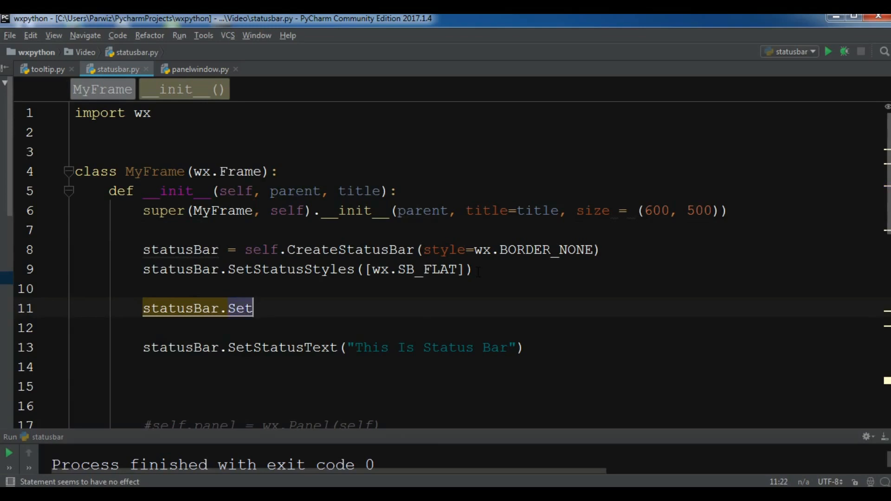
Complete the call as SetBackGroundColur('gray') to colour the status bar gray
text(Back)
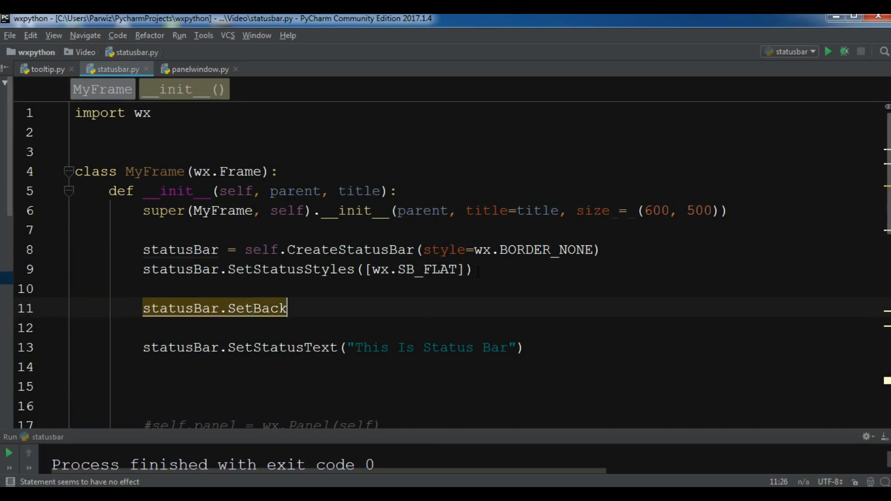
text(GroundCol)
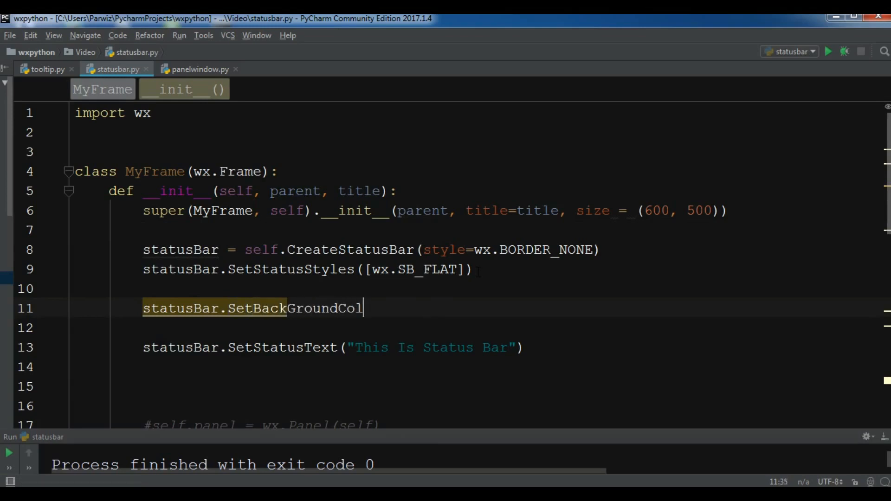
text(ur ())
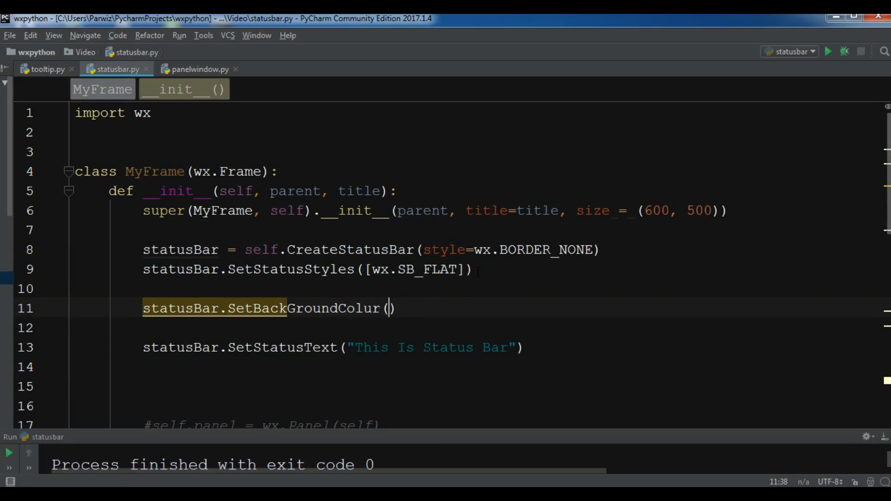
text('gra')
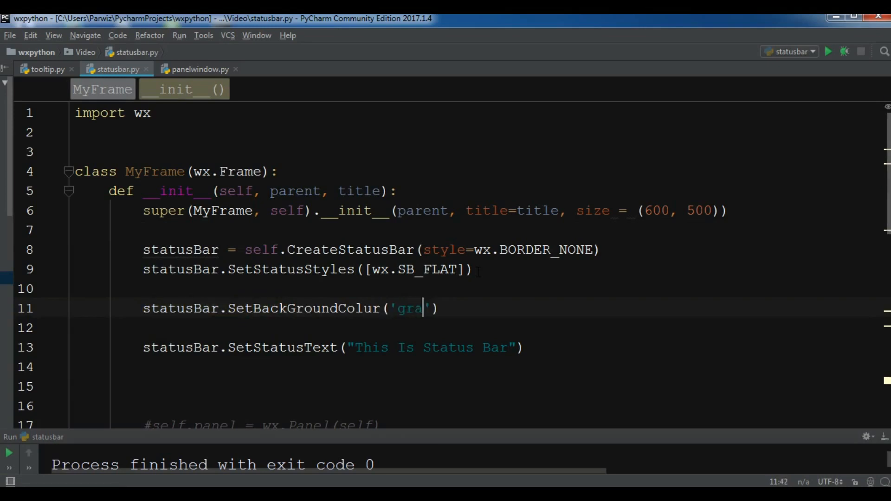
right_click(483, 210)
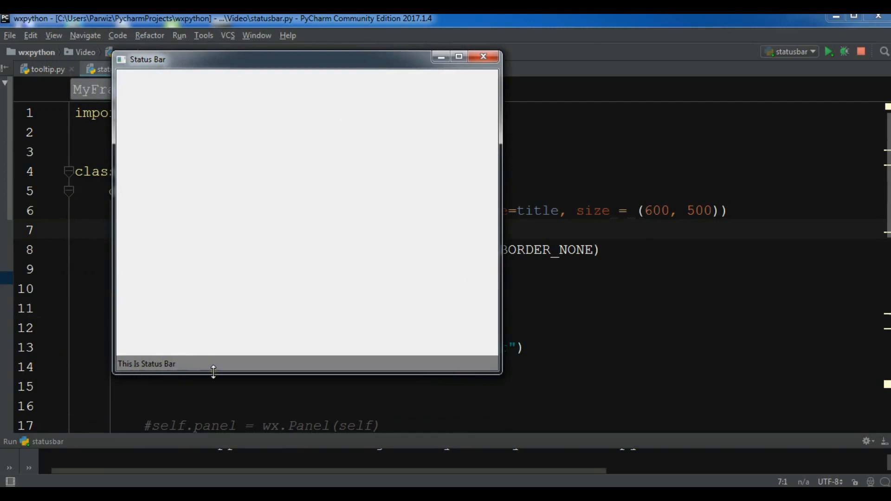
mouse_move(315, 64)
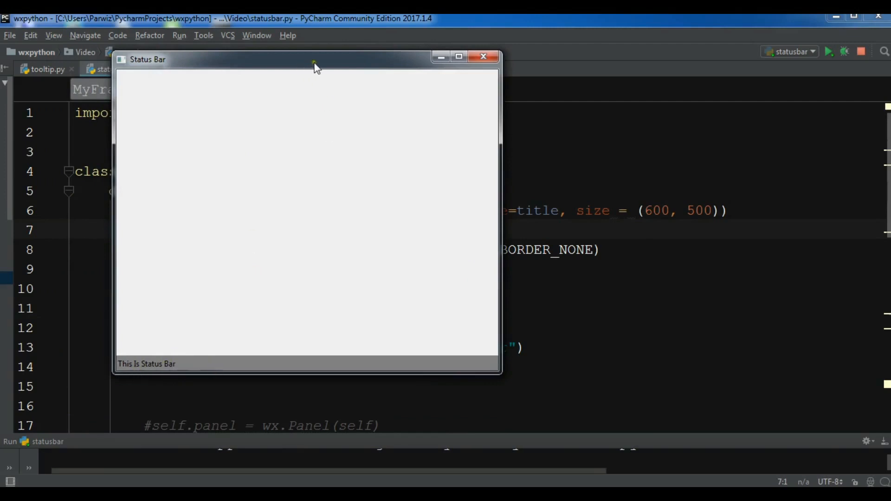